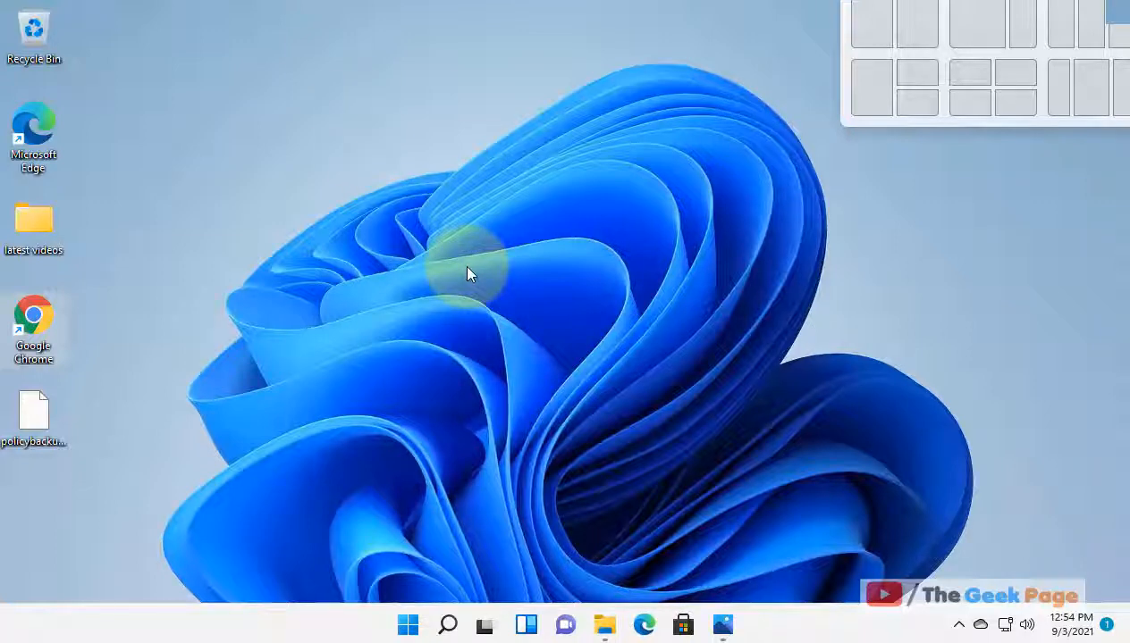
mouse_move(426, 545)
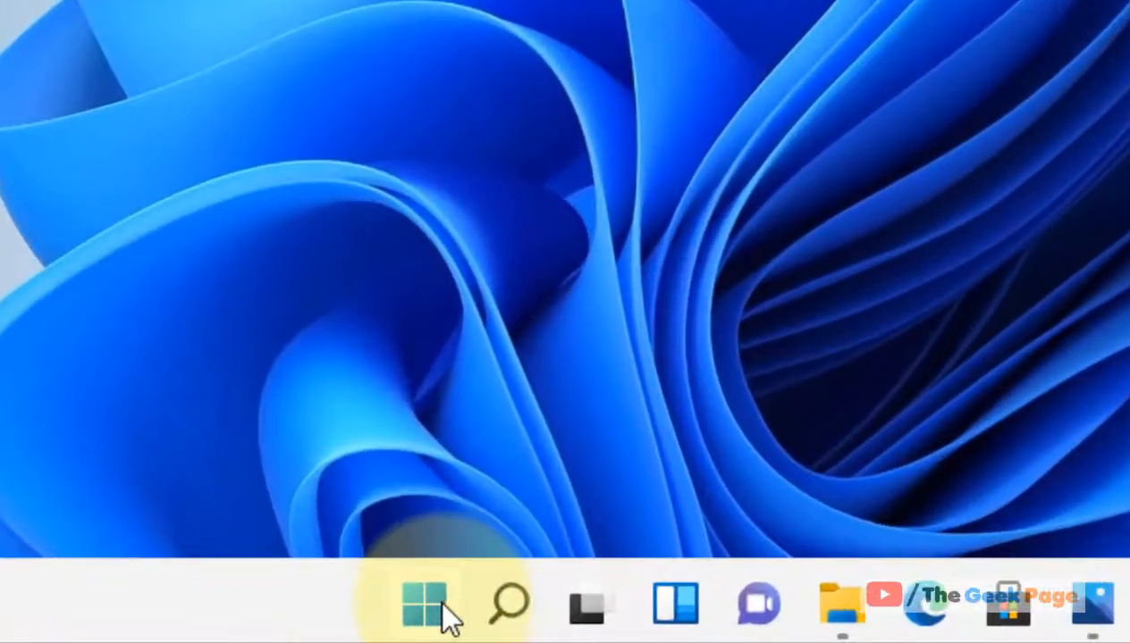
Launch Settings from the Start button's quick-link menu.
right_click(423, 604)
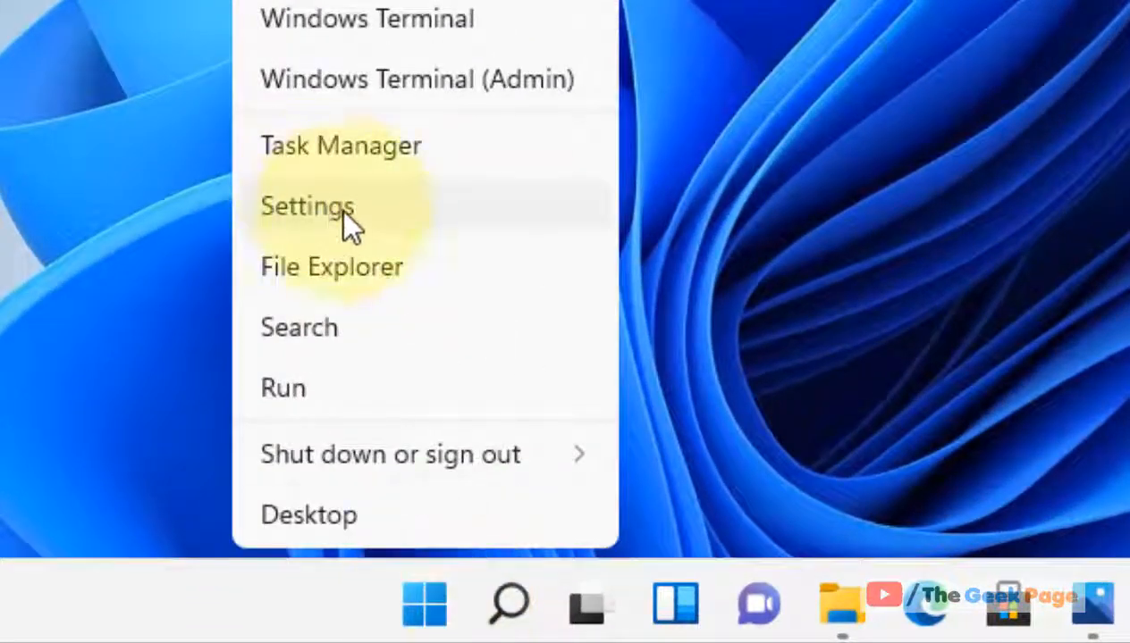
click(308, 208)
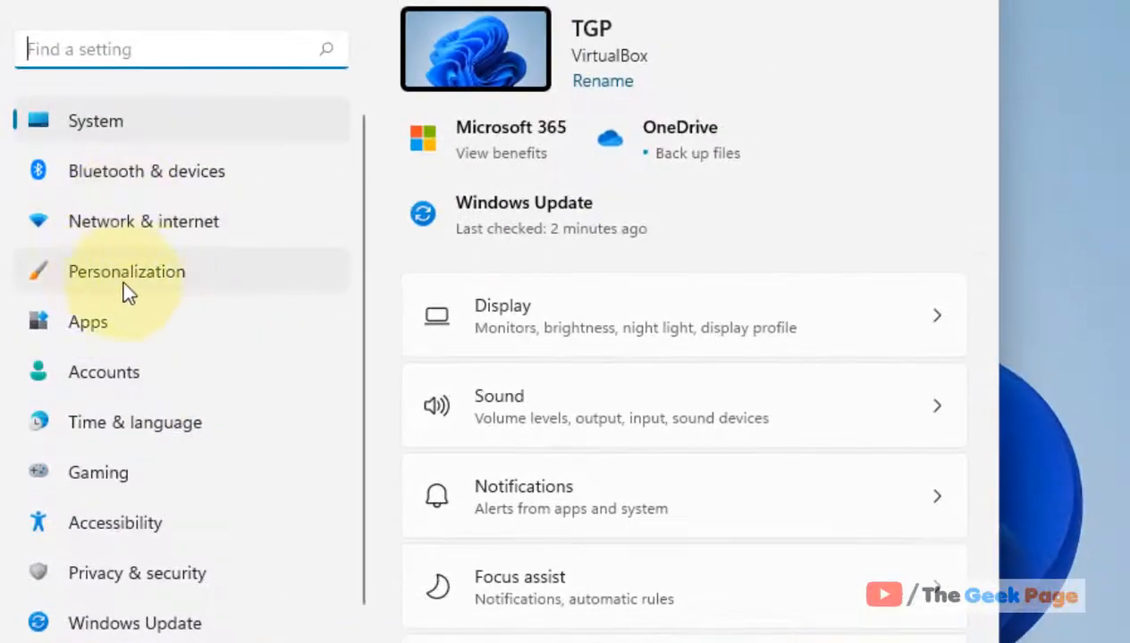
Go to Personalization > Colors and reveal the Windows accent colour swatches.
click(125, 272)
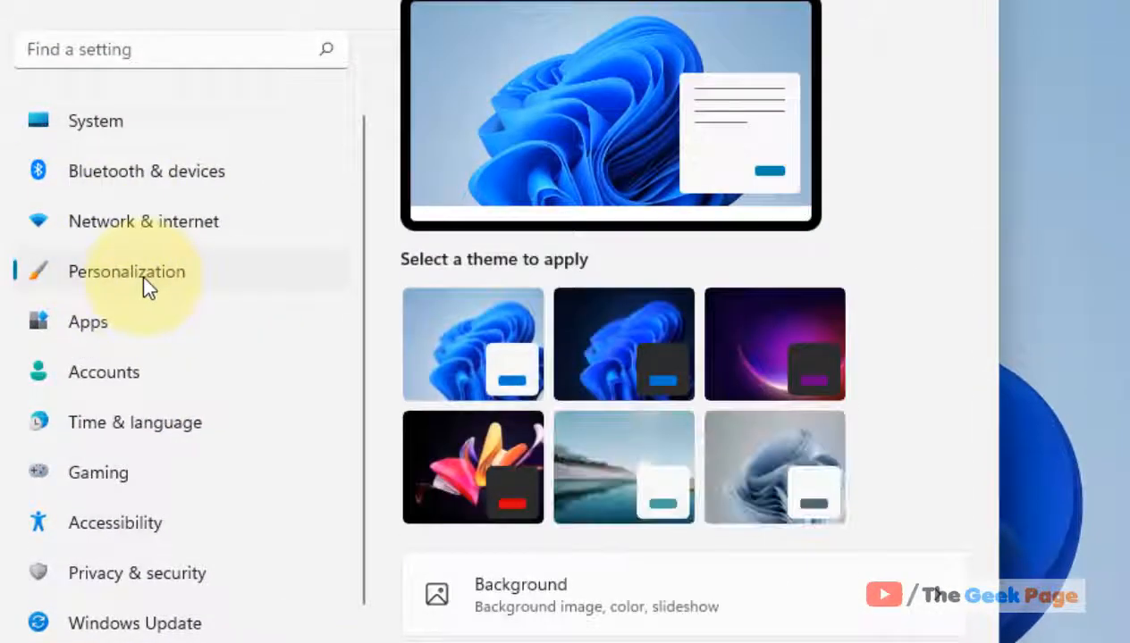
scroll(down, 3)
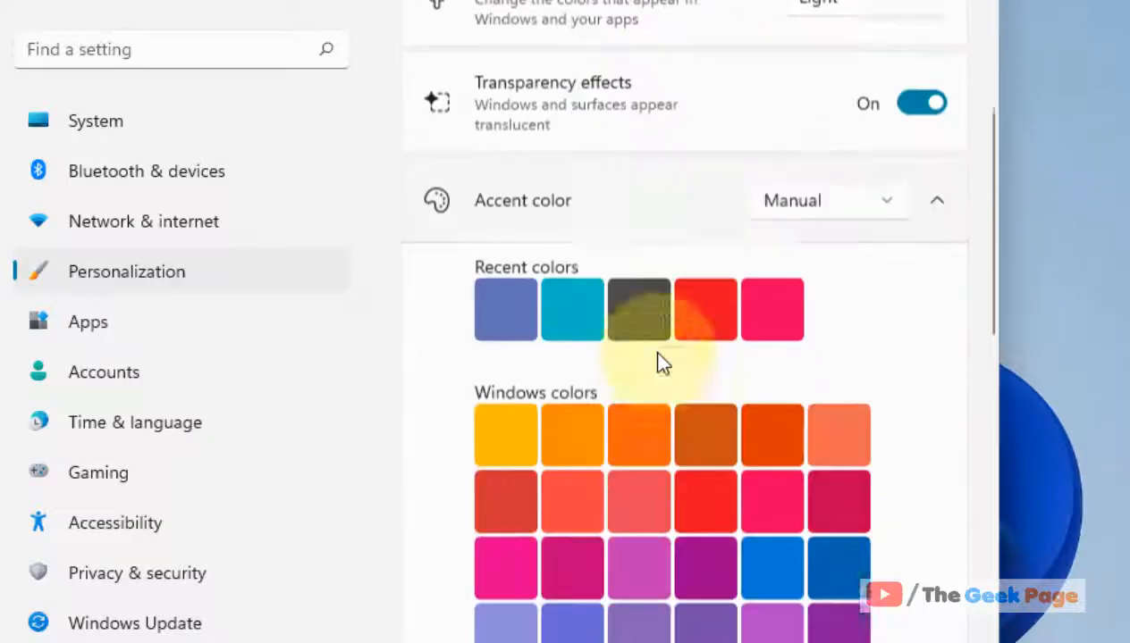
scroll(down, 3)
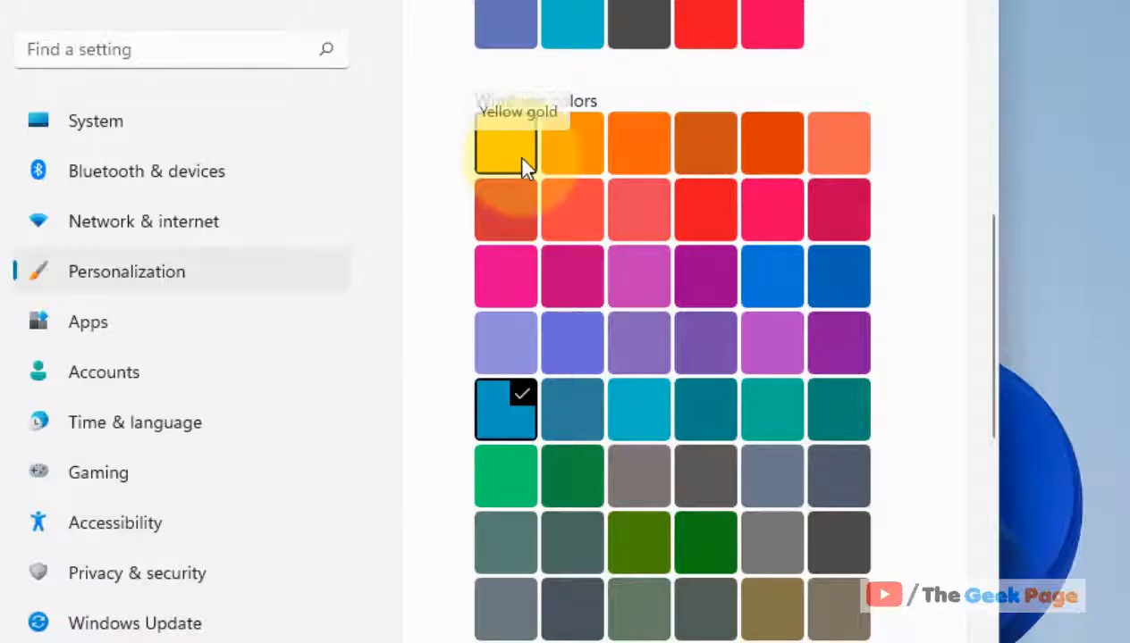
Choose Yellow gold as accent colour and enable it on title bars and window borders.
click(504, 143)
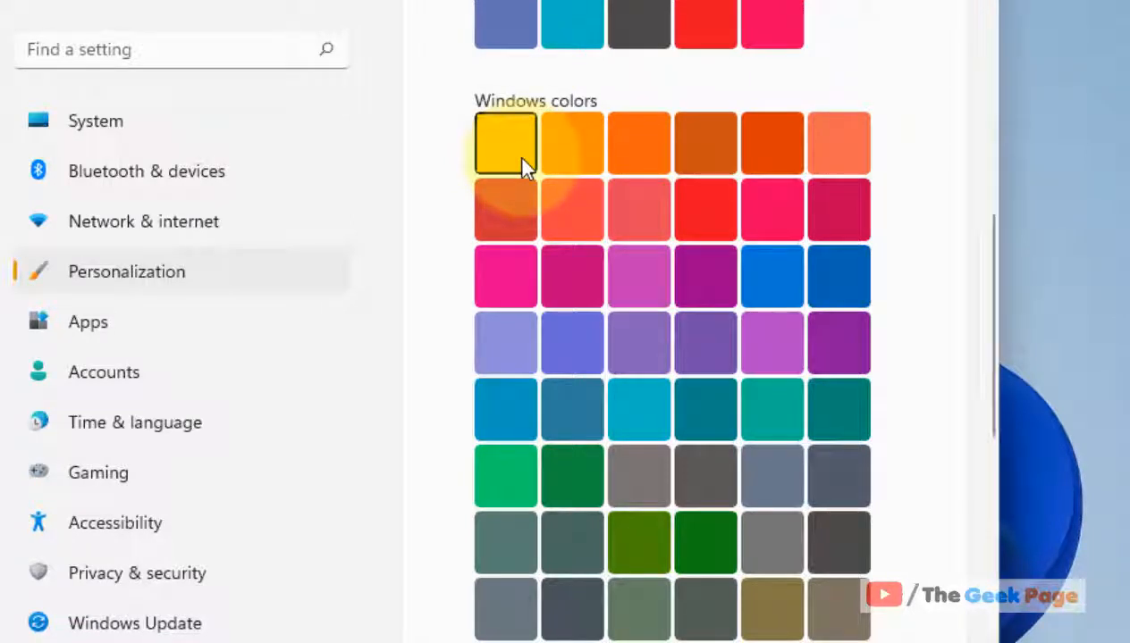
click(504, 143)
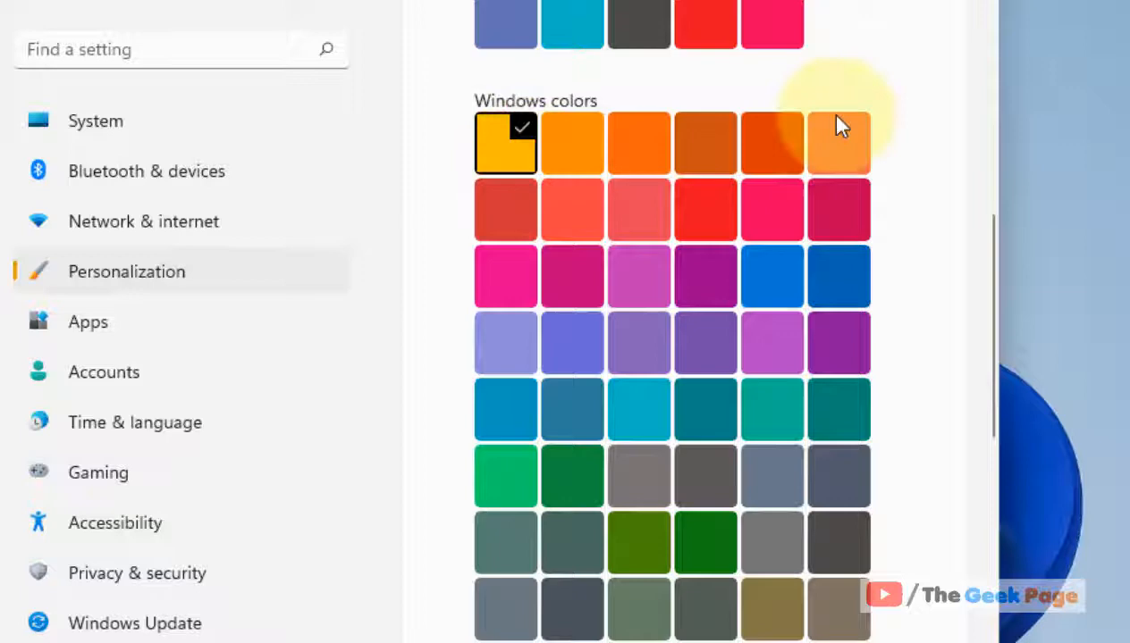
scroll(down, 3)
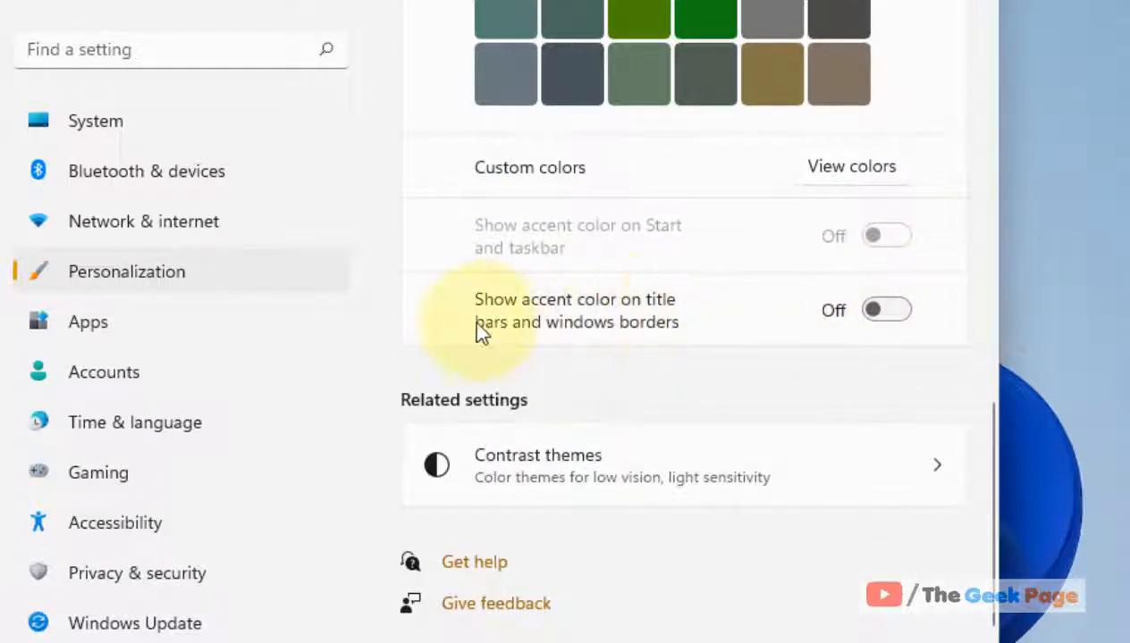
mouse_move(635, 347)
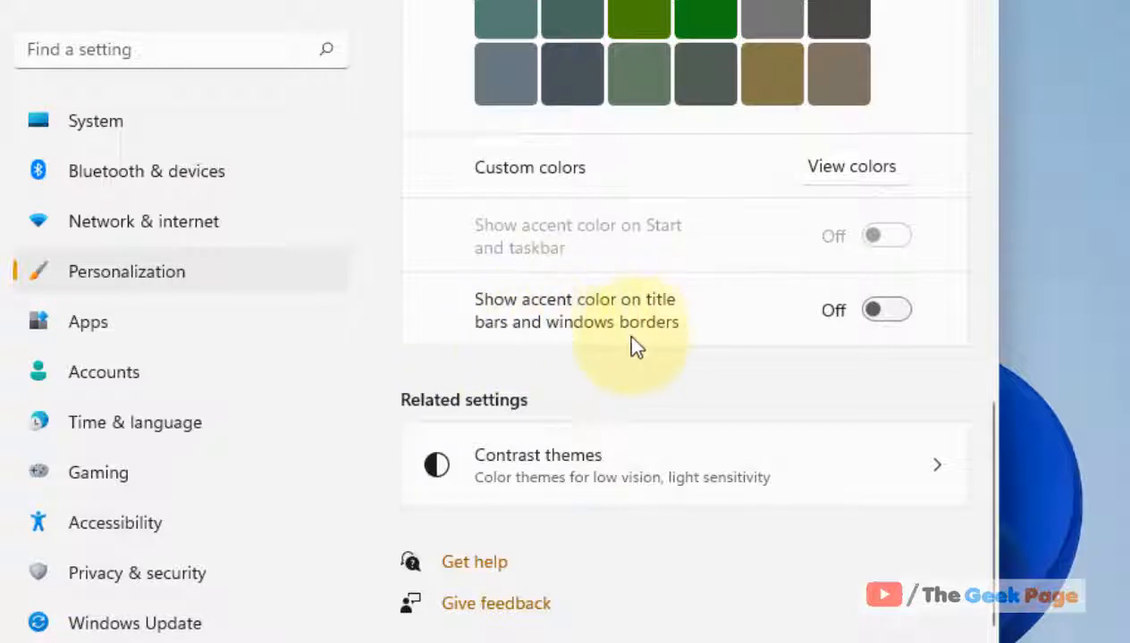
click(885, 309)
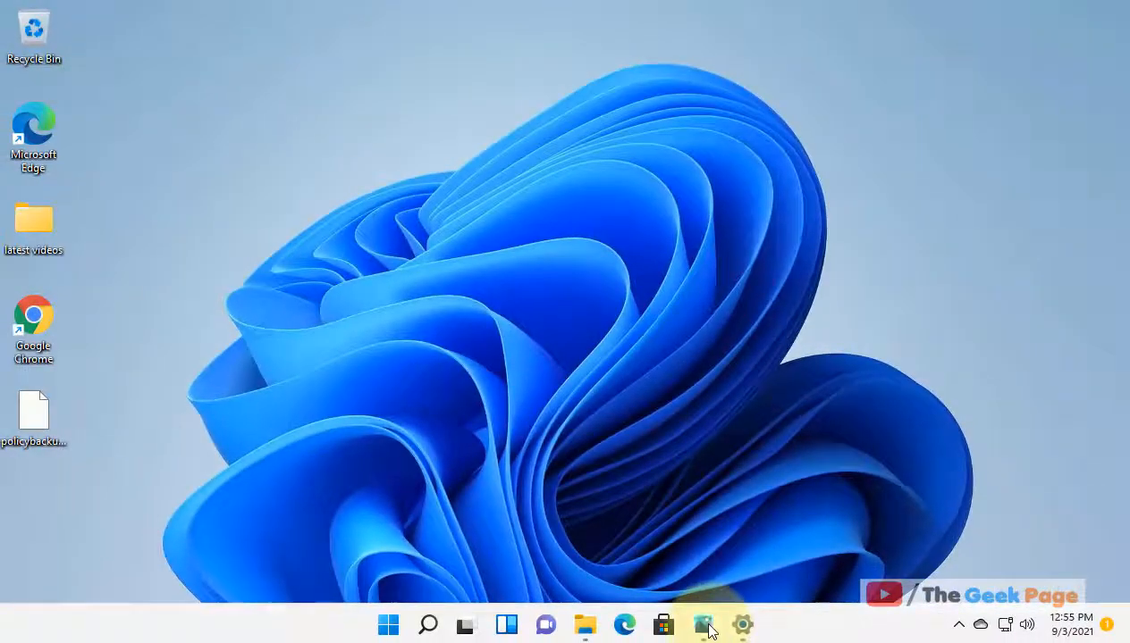
Show the flower photo, then change the accent colour to Plum light.
click(704, 626)
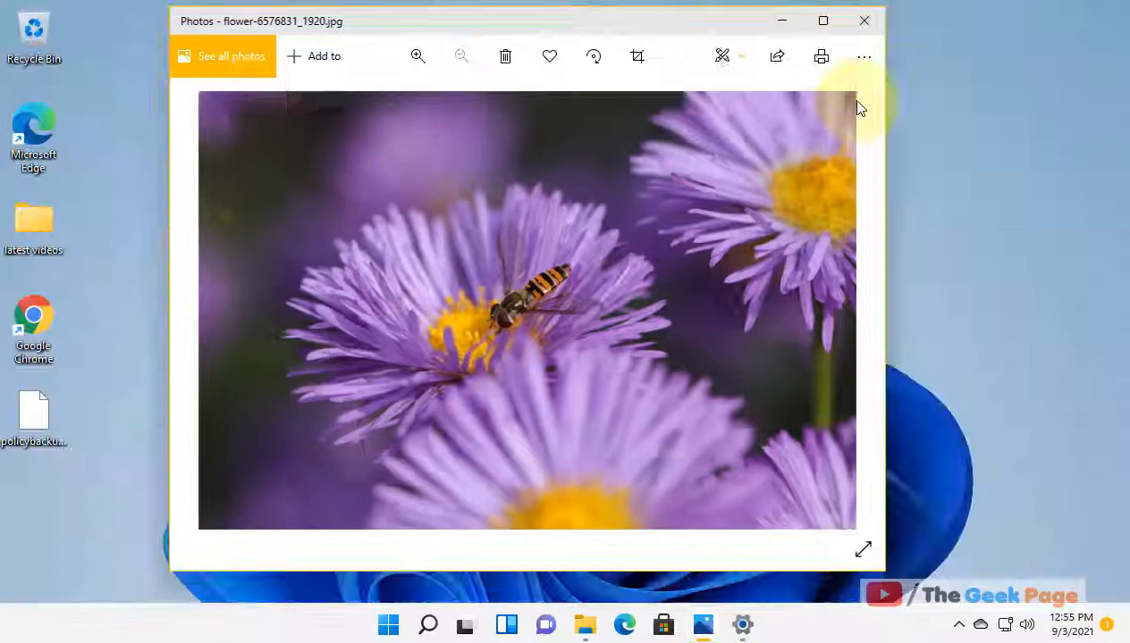
click(742, 625)
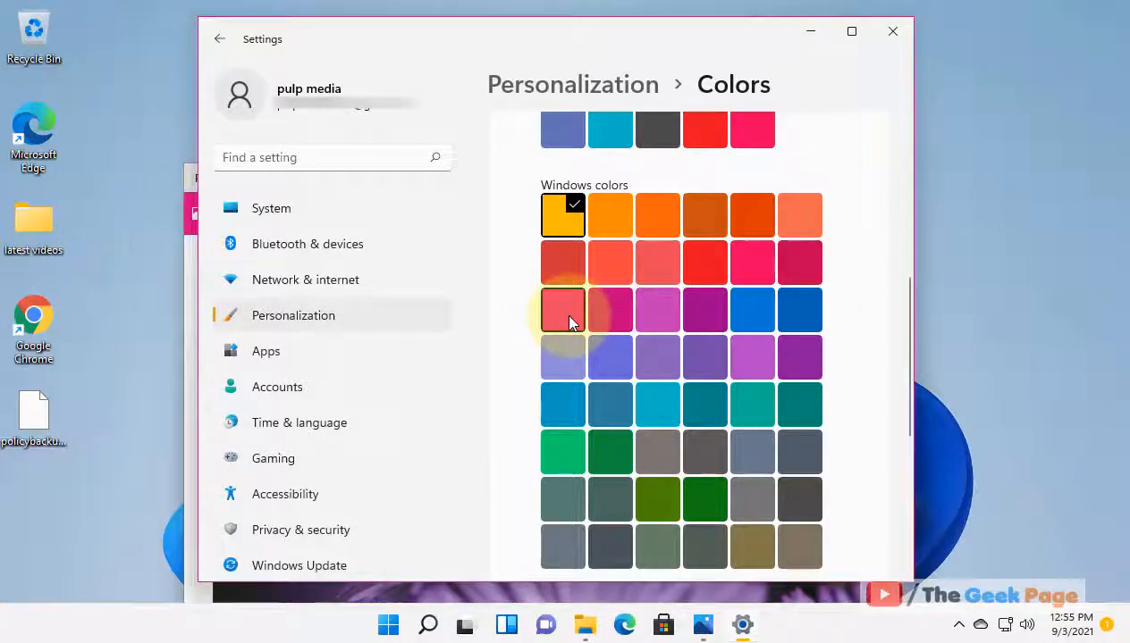
mouse_move(563, 332)
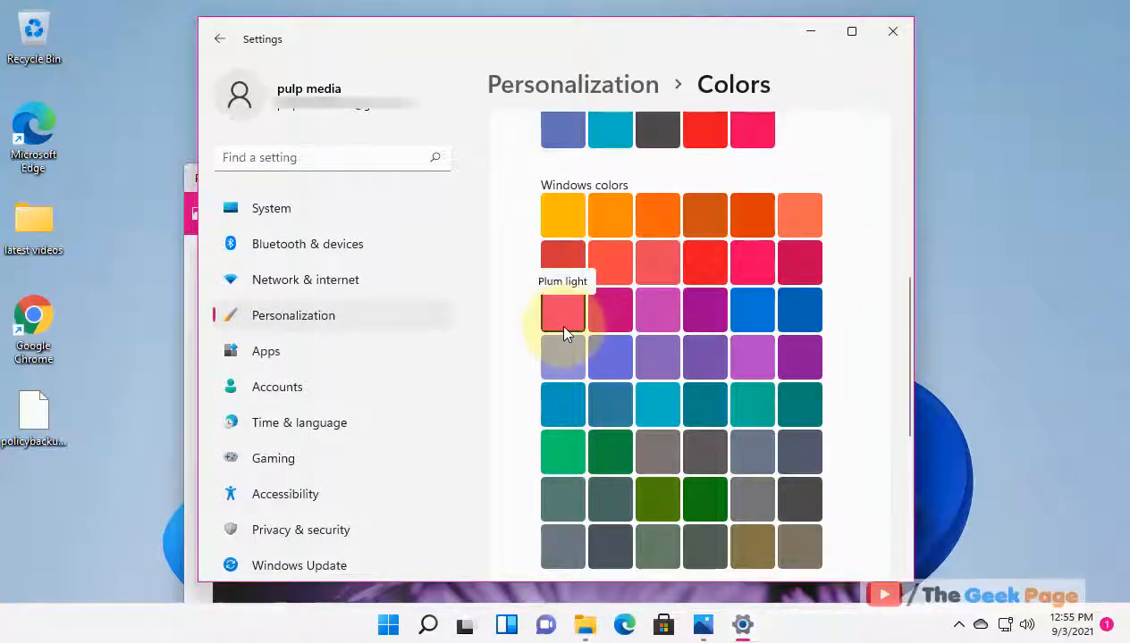
click(561, 311)
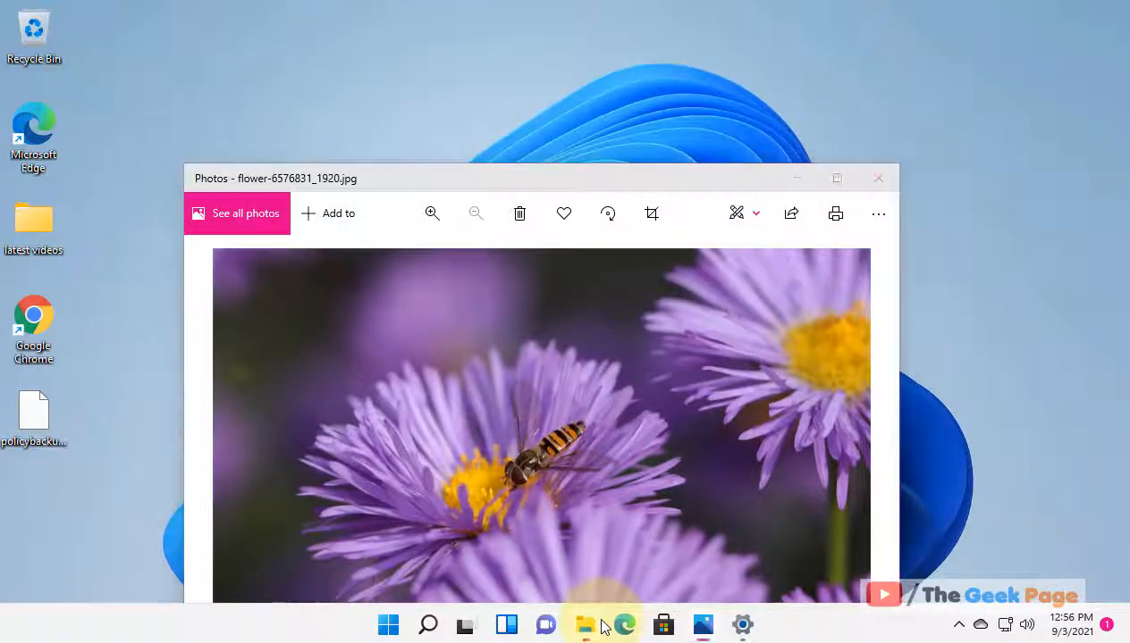
Show This PC in File Explorer with its plum-coloured window border.
click(584, 626)
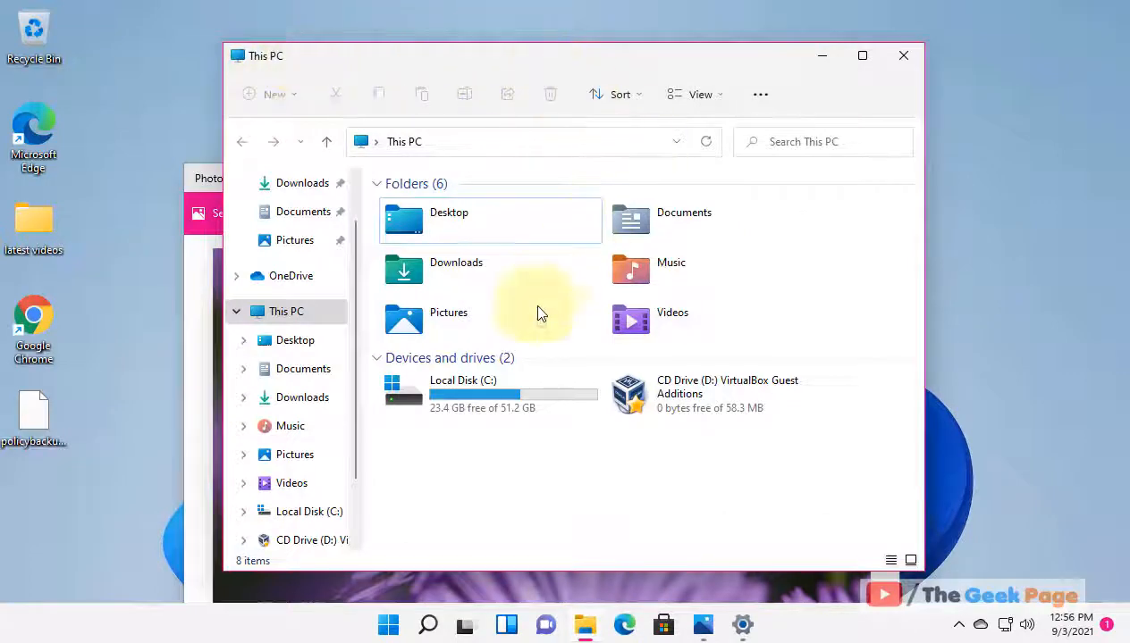